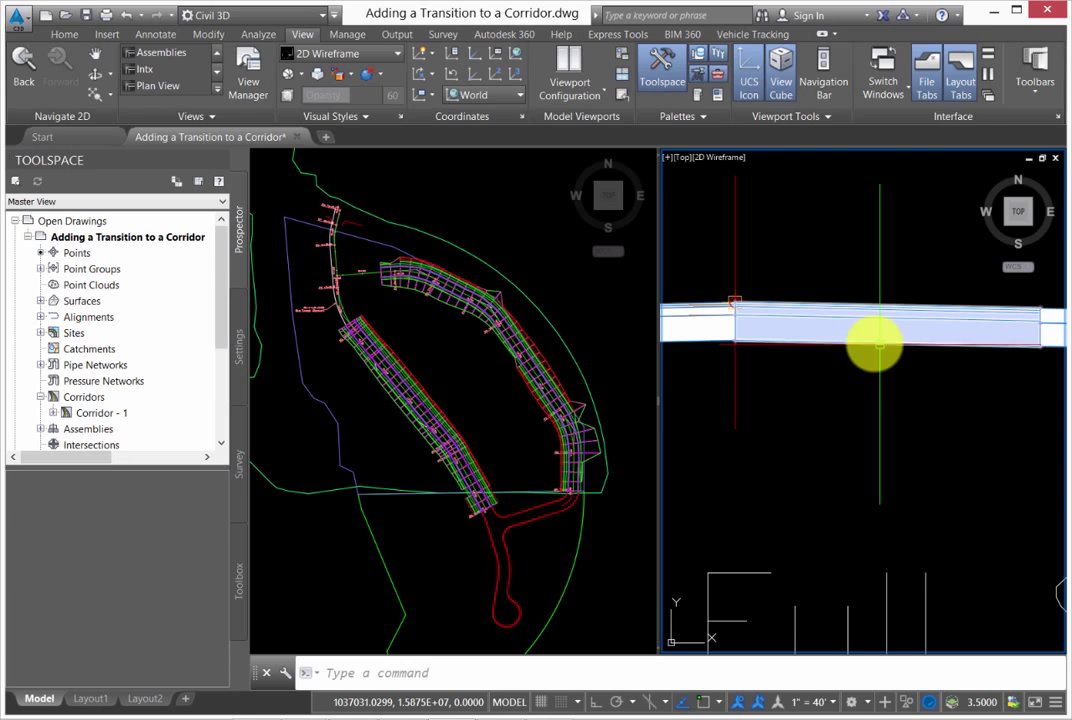
Select the LaneOutsideSuper - Right lane subassembly and open its Subassembly Properties.
{"action": "left_click", "coordinate": [850, 325]}
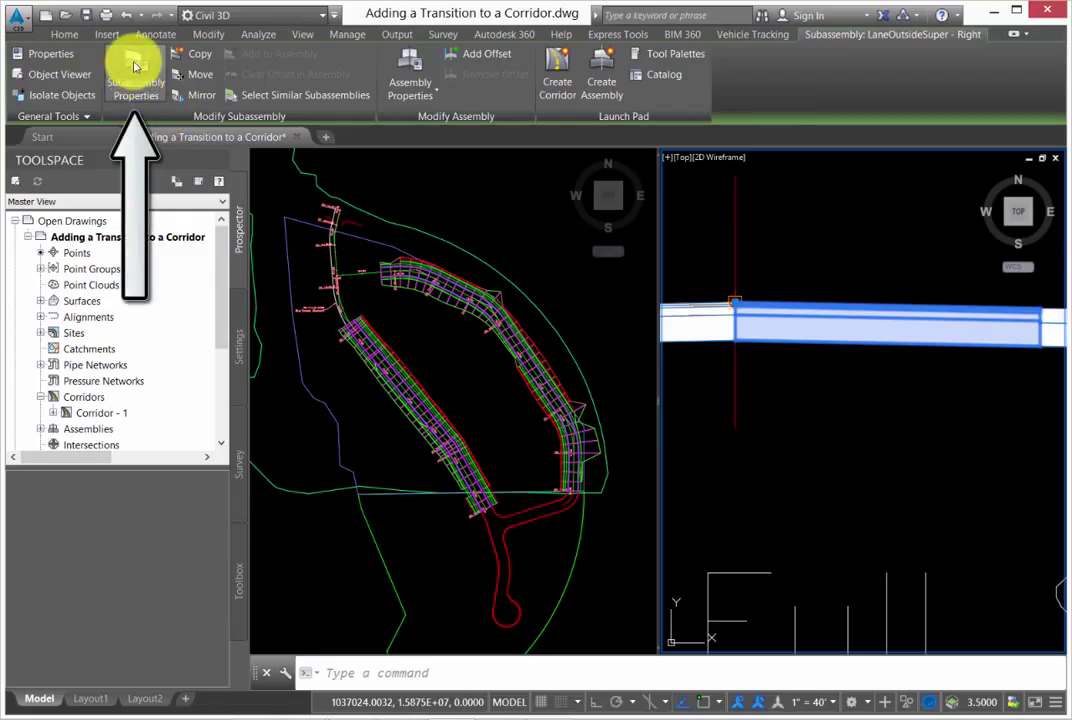
{"action": "left_click", "coordinate": [135, 75]}
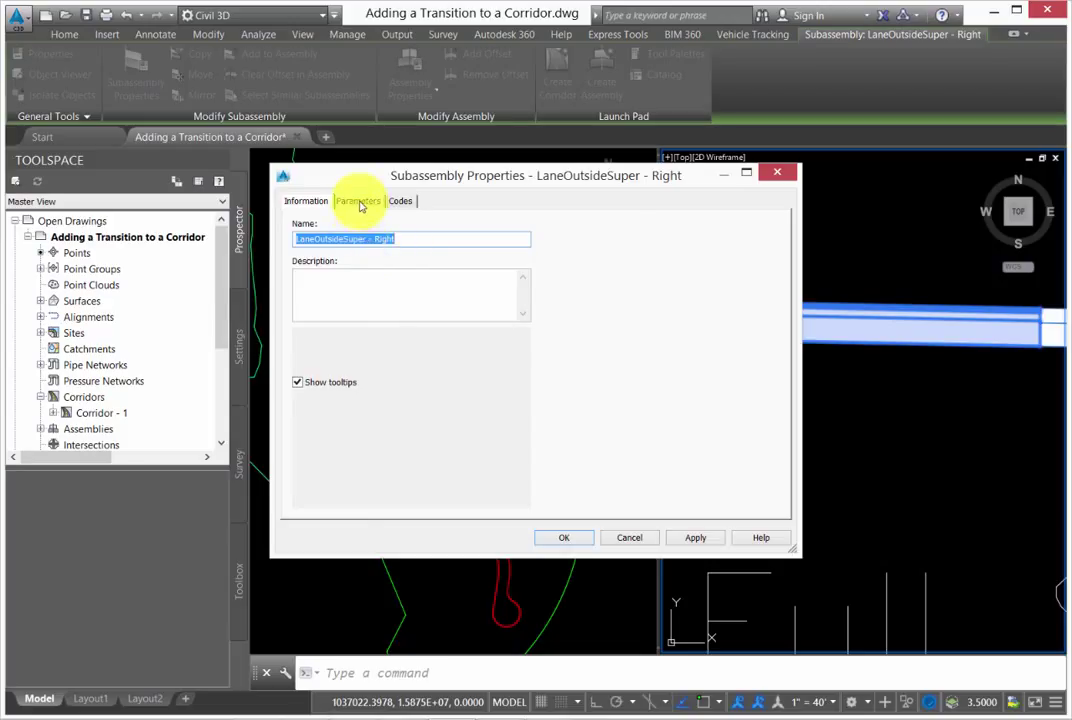
Show the lane's input parameters, including 12.000' width and -2.00% default slope.
{"action": "left_click", "coordinate": [358, 201]}
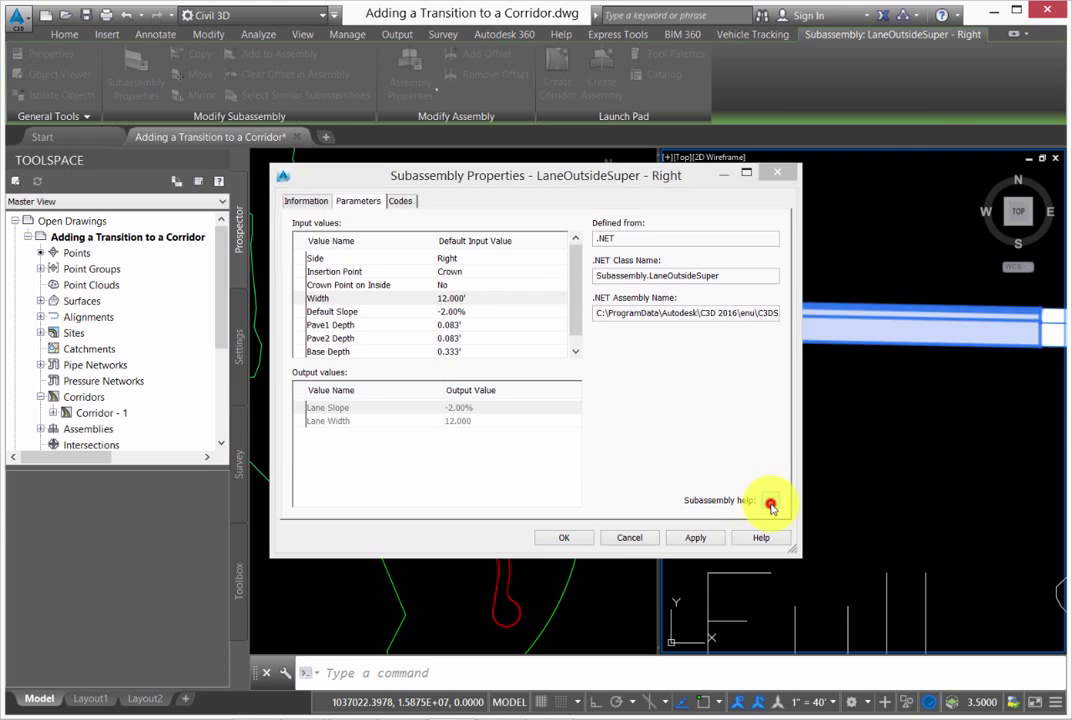
{"action": "left_click", "coordinate": [770, 500]}
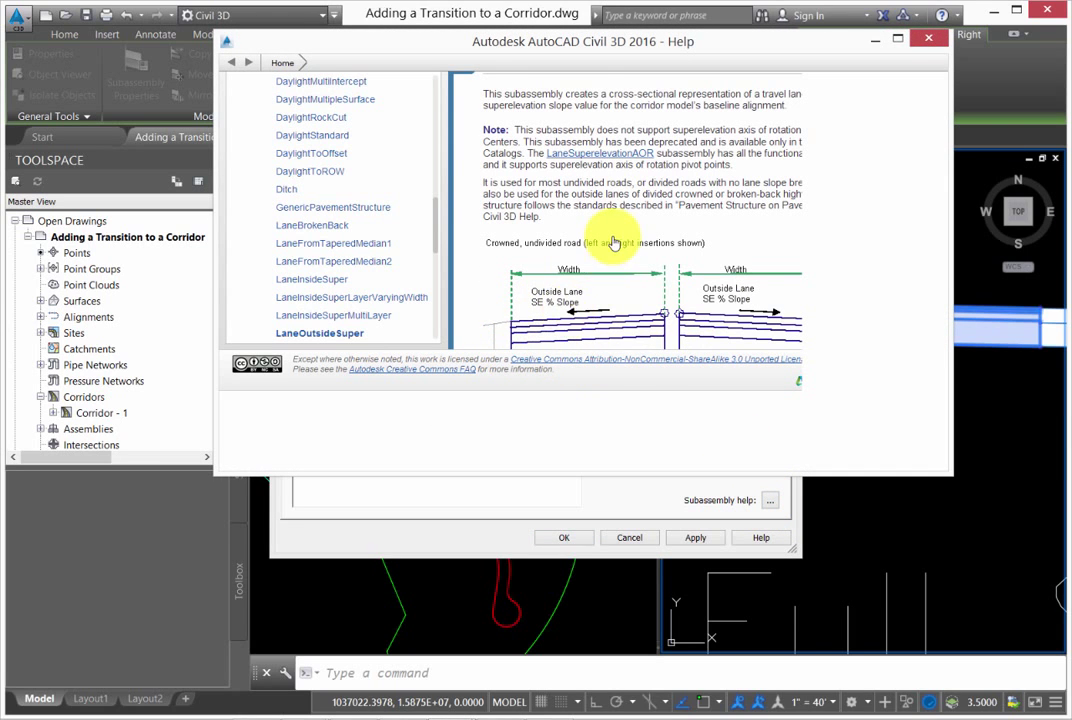
{"action": "scroll", "scroll_direction": "down", "scroll_amount": 3}
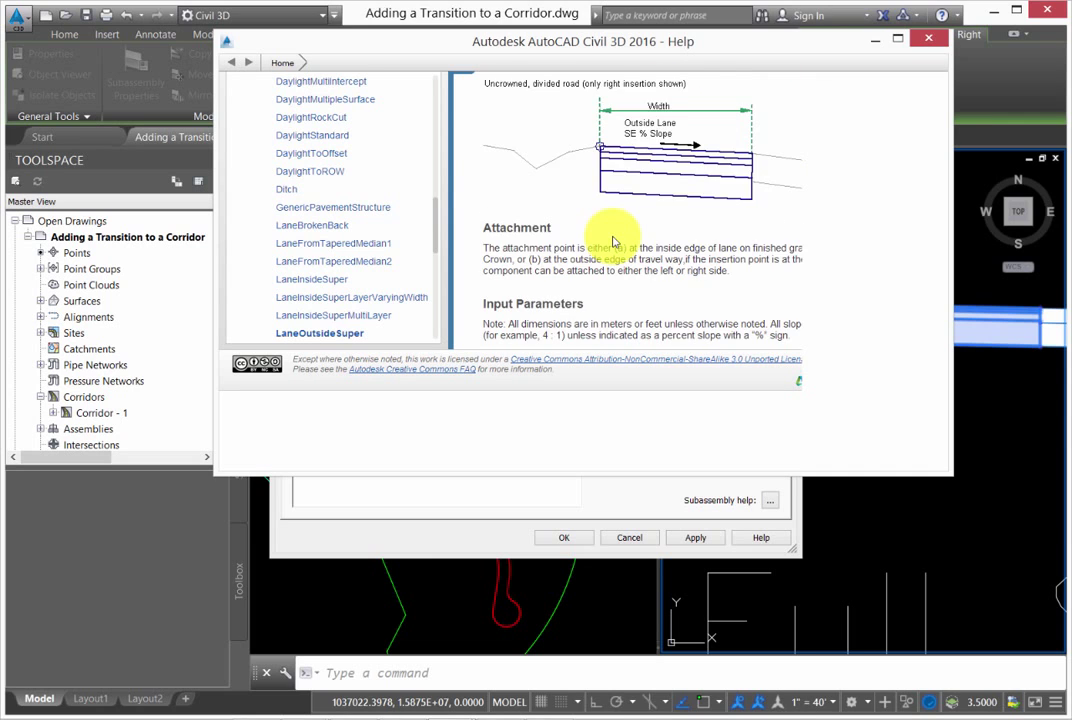
{"action": "scroll", "scroll_direction": "down", "scroll_amount": 3}
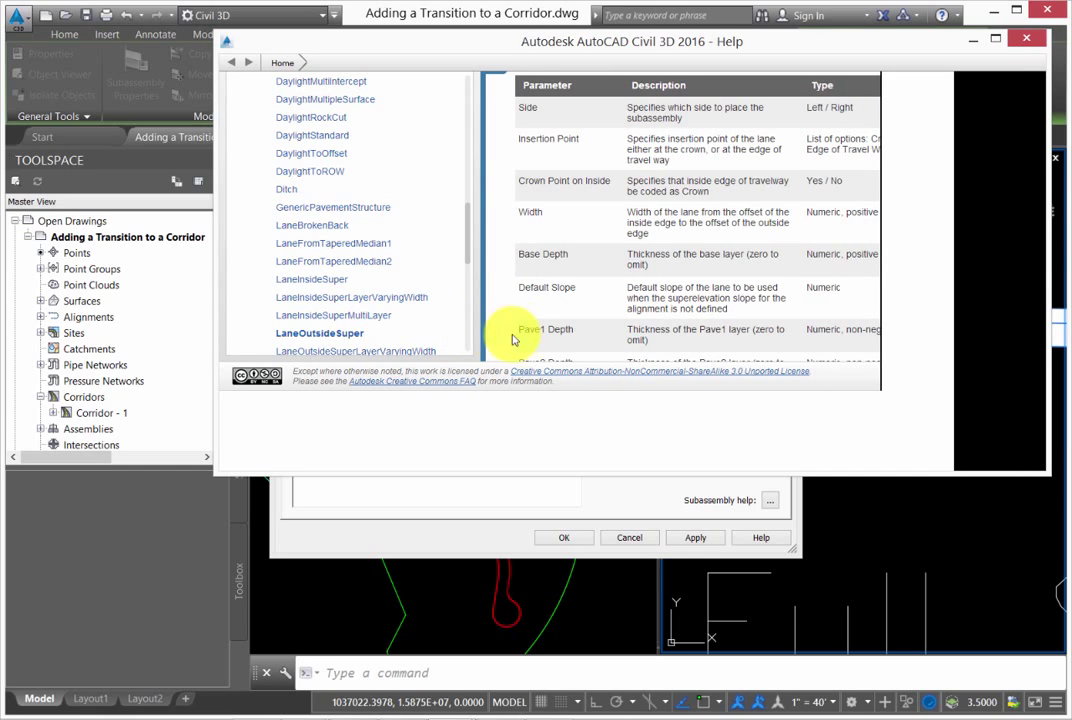
{"action": "scroll", "scroll_direction": "down", "scroll_amount": 3}
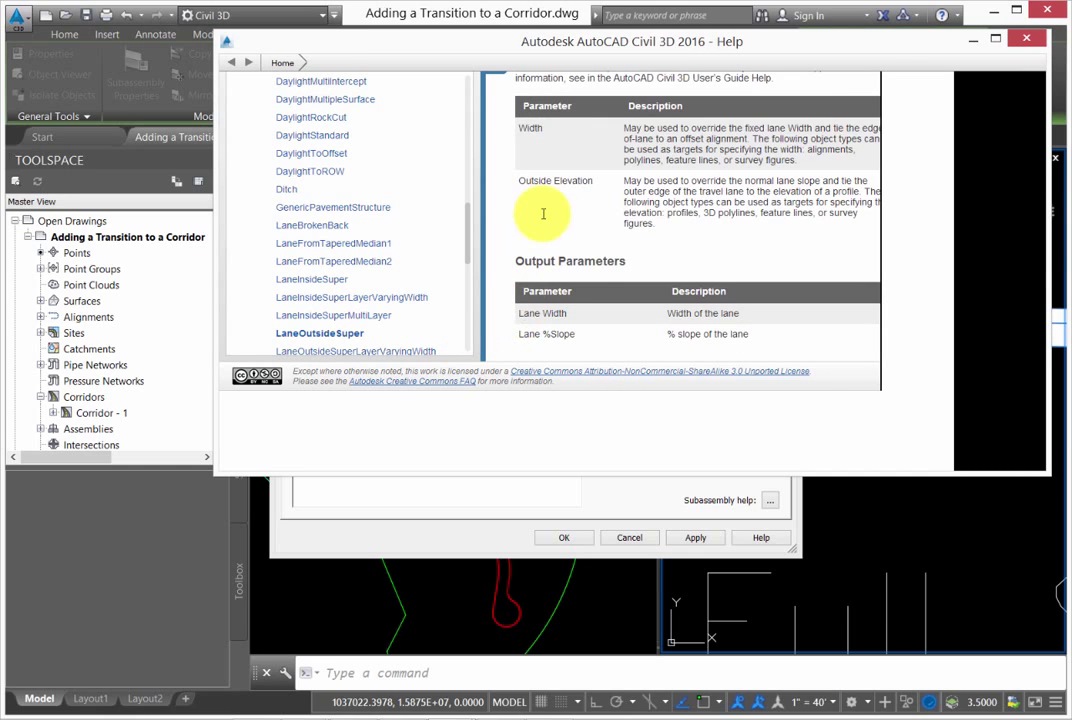
{"action": "scroll", "scroll_direction": "down", "scroll_amount": 3}
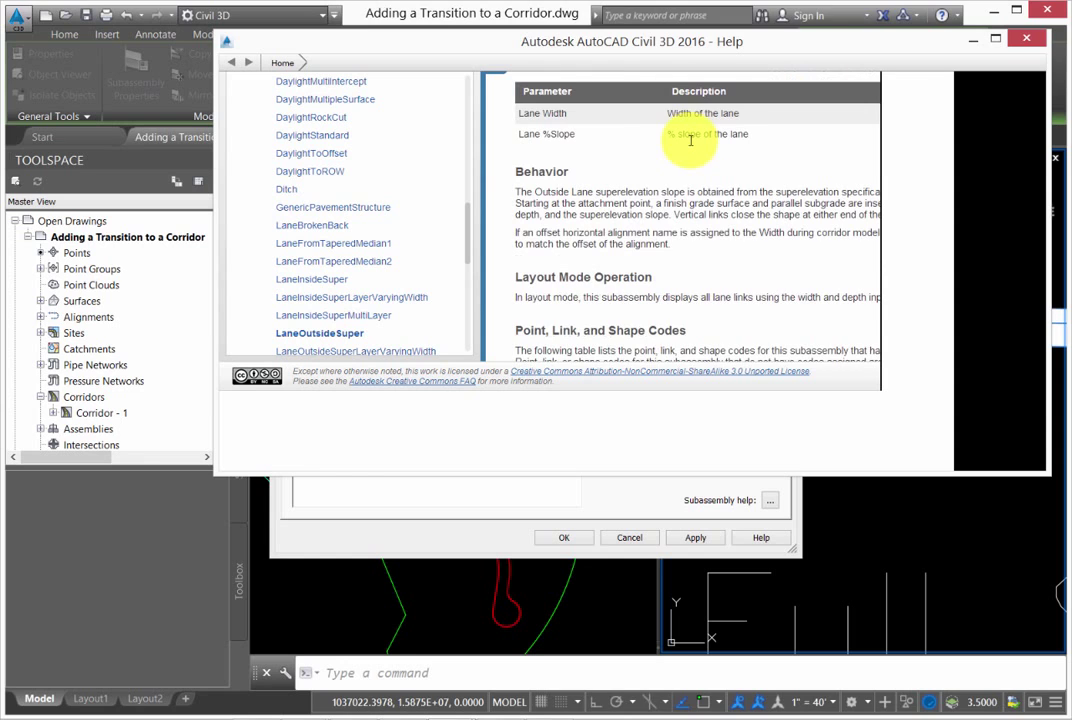
{"action": "scroll", "scroll_direction": "down", "scroll_amount": 3}
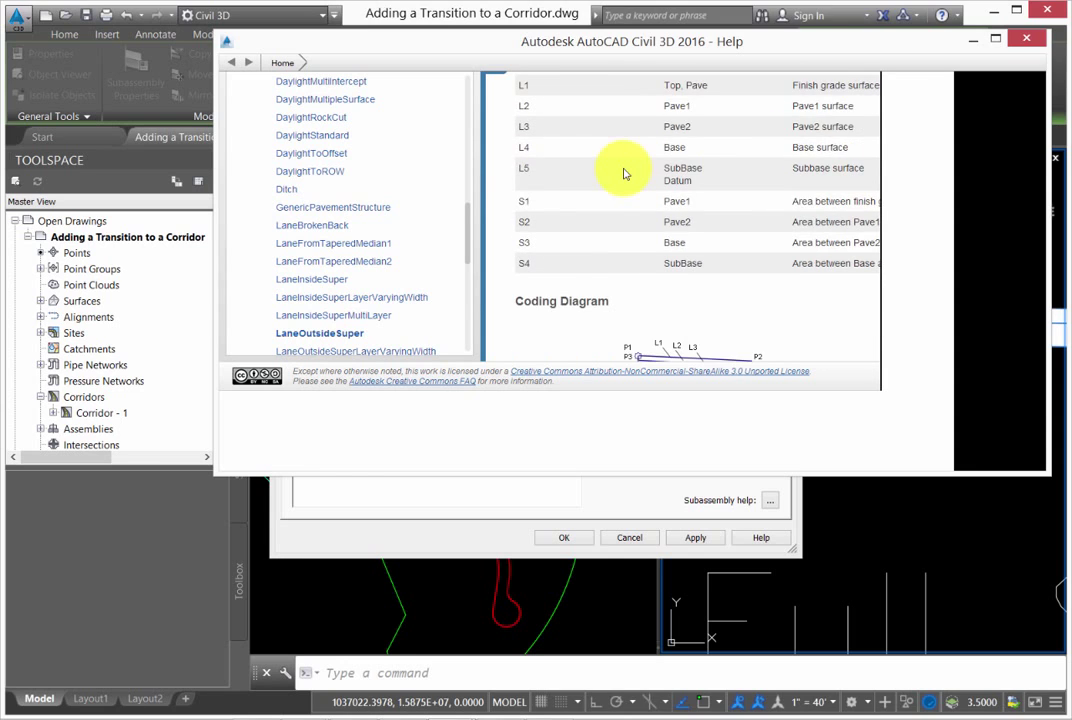
{"action": "scroll", "scroll_direction": "down", "scroll_amount": 3}
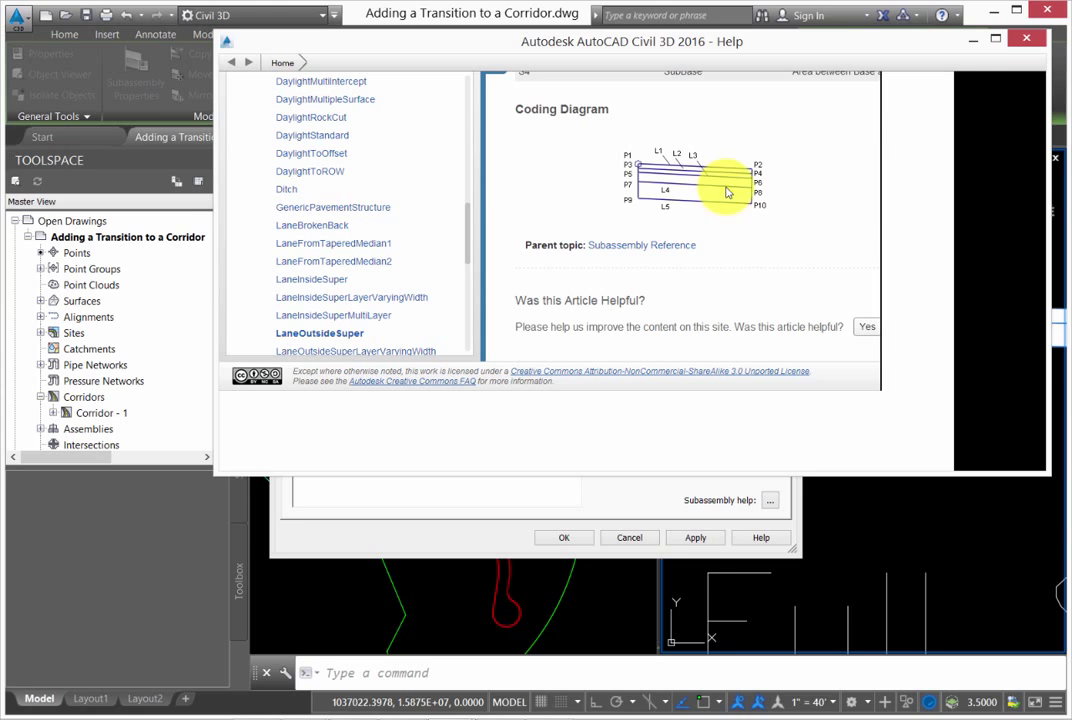
{"action": "left_click", "coordinate": [1025, 38]}
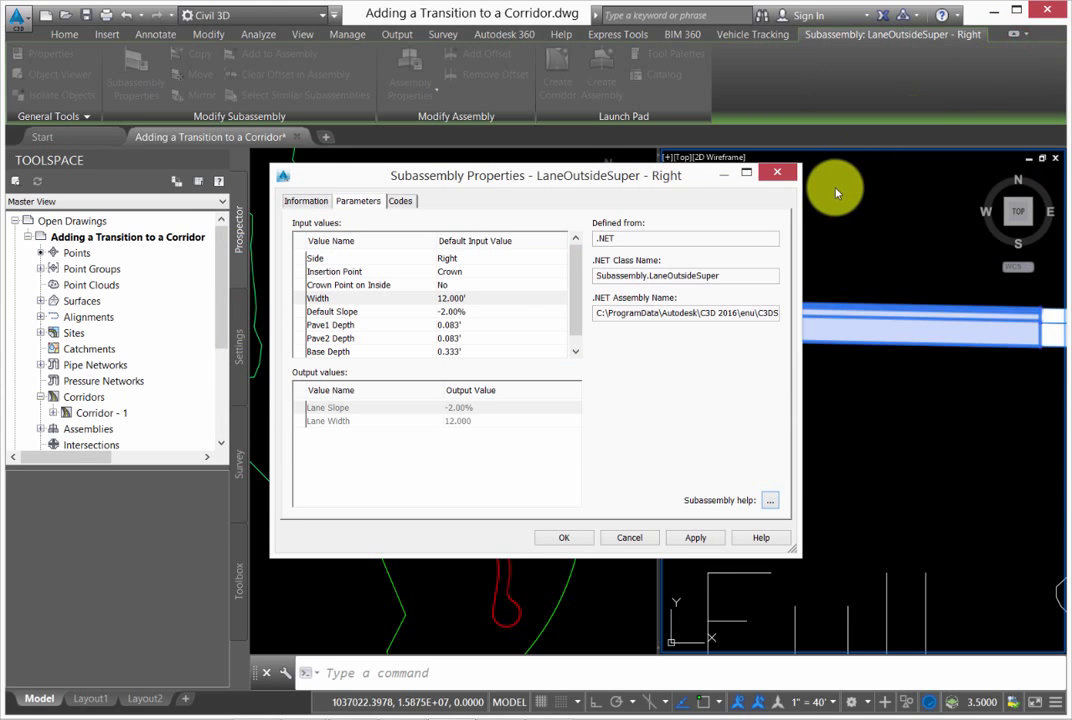
Cancel the Subassembly Properties dialog without saving any changes.
{"action": "left_click", "coordinate": [630, 537]}
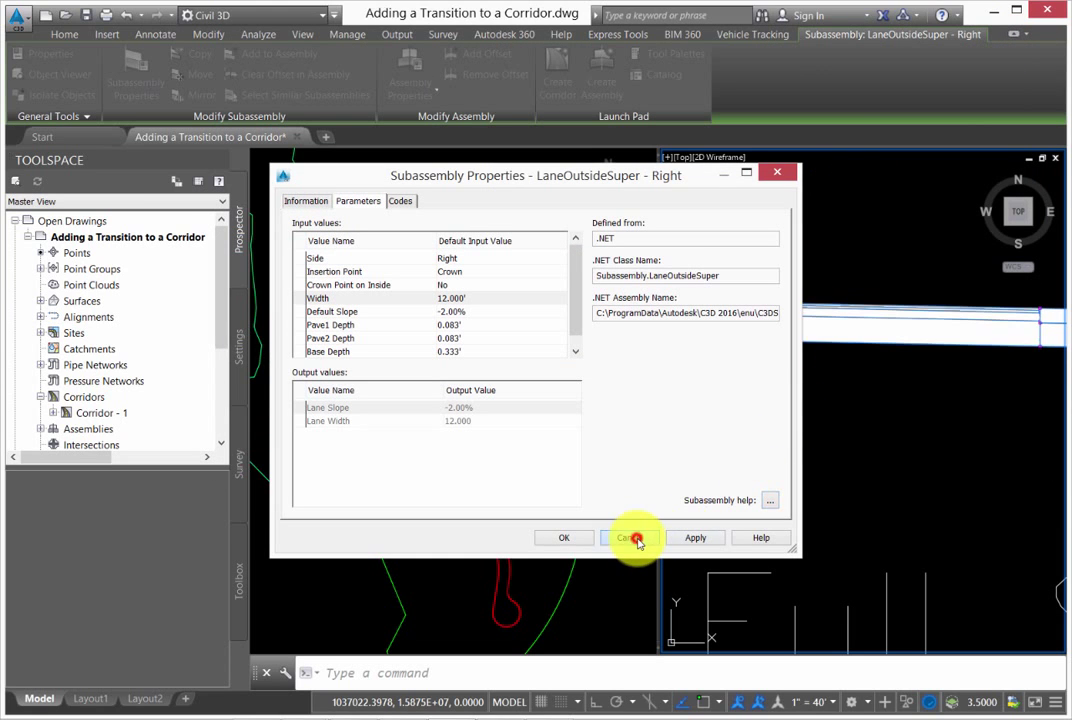
{"action": "left_click", "coordinate": [634, 537]}
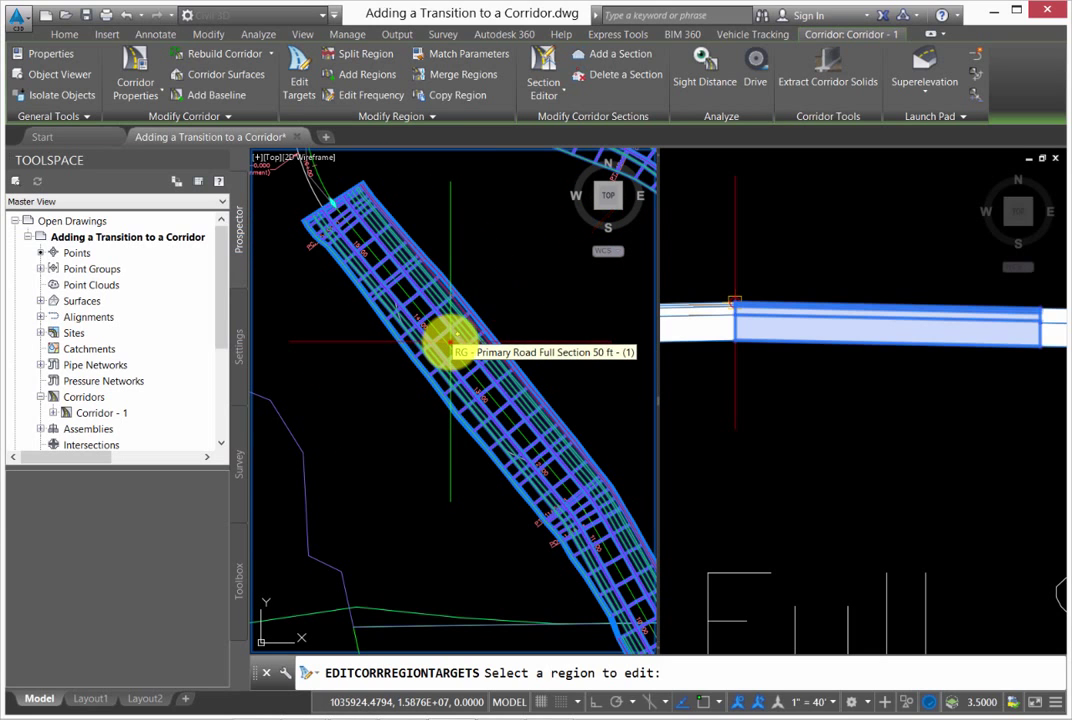
Pick the corridor region and begin setting the LaneOutsideSuper - Left width target.
{"action": "left_click", "coordinate": [450, 340]}
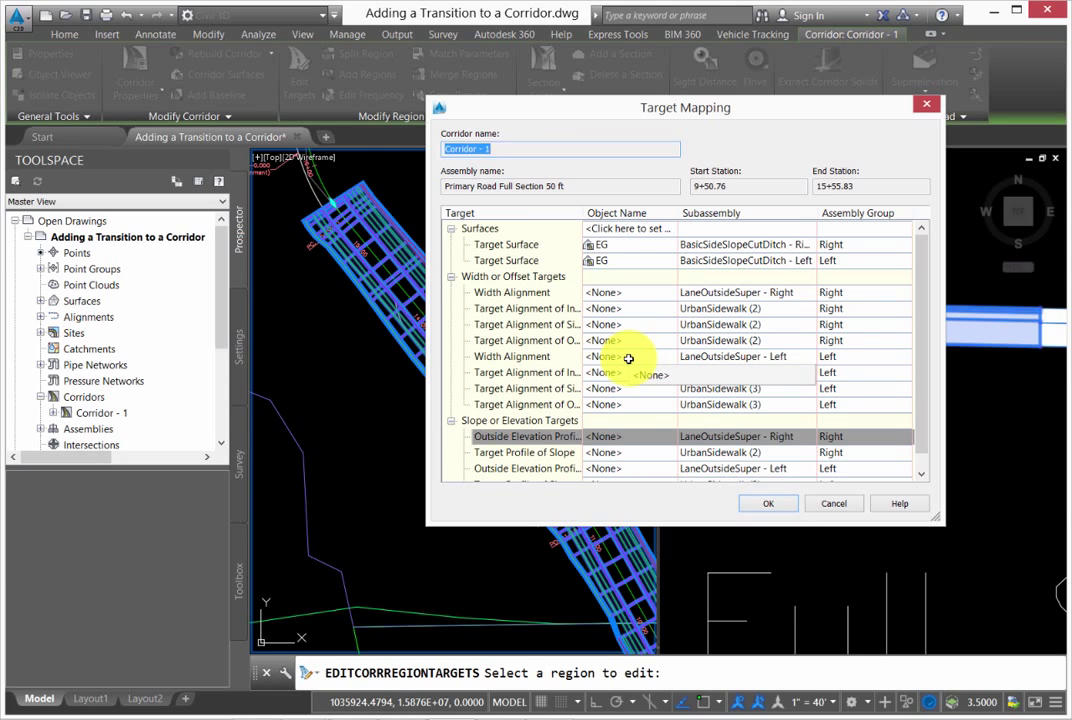
{"action": "left_click", "coordinate": [628, 357]}
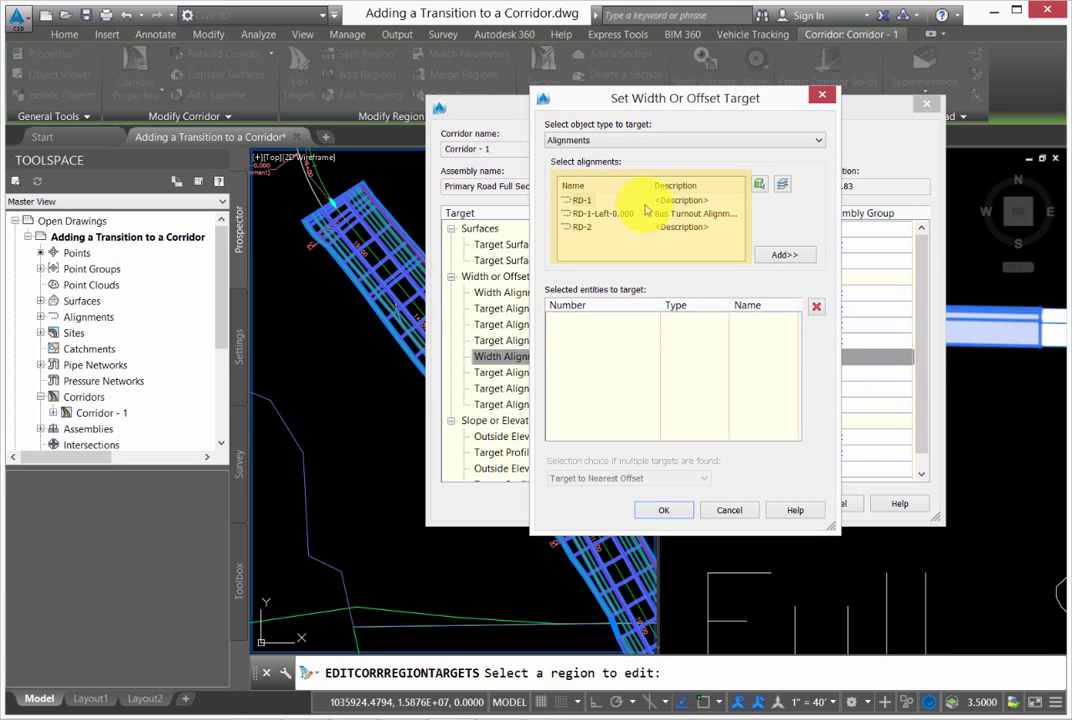
Set the left lane's width target to the bus turnout alignment RD-1-Left-0.000.
{"action": "left_click", "coordinate": [600, 213]}
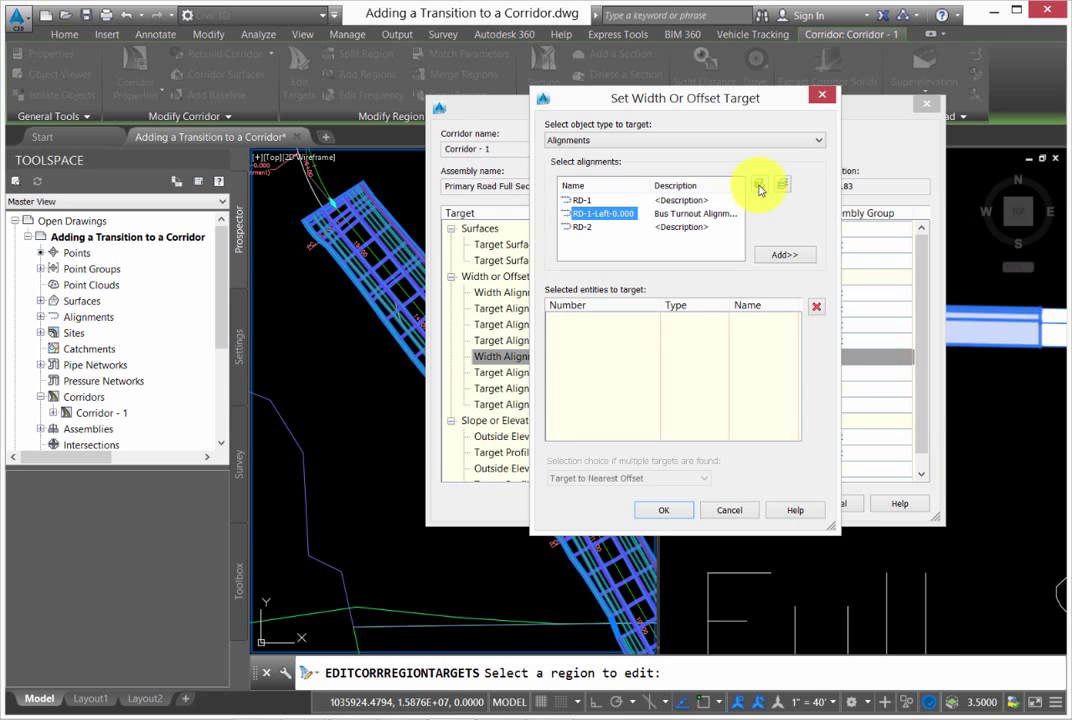
{"action": "left_click", "coordinate": [783, 186]}
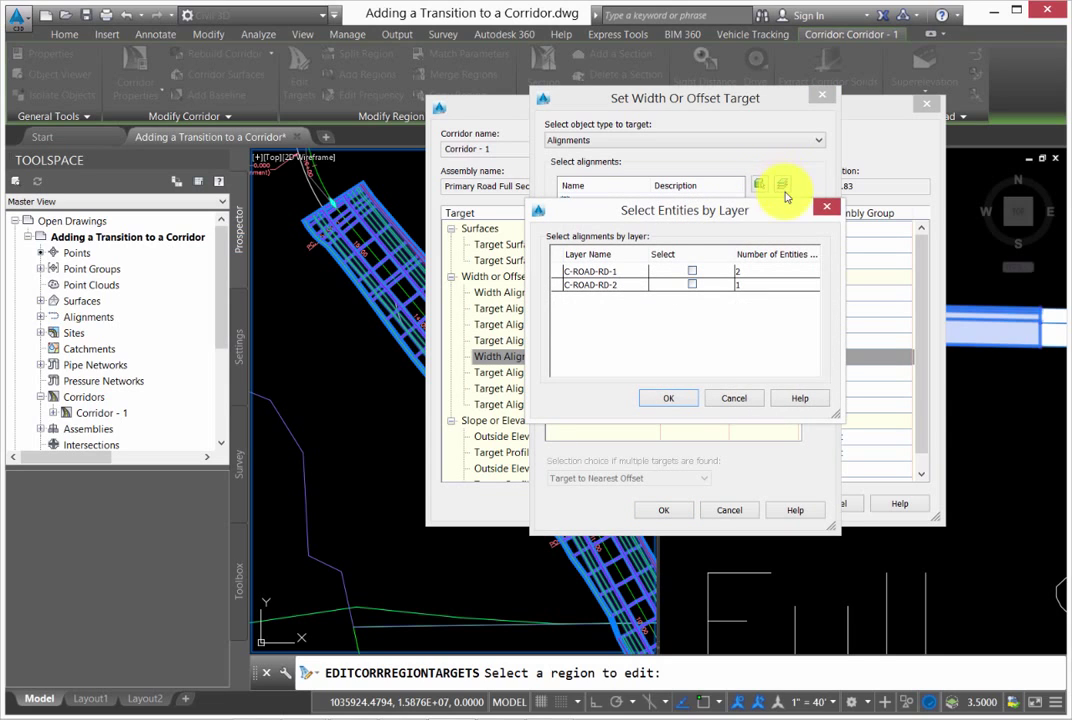
{"action": "left_click", "coordinate": [668, 398]}
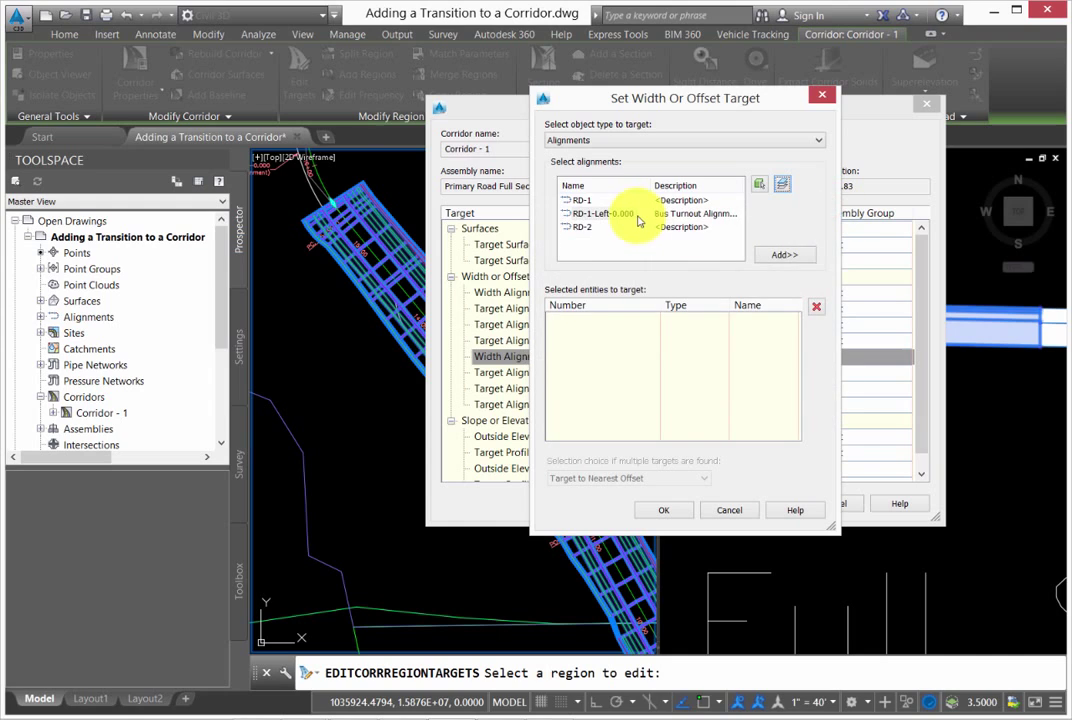
{"action": "left_click", "coordinate": [600, 213]}
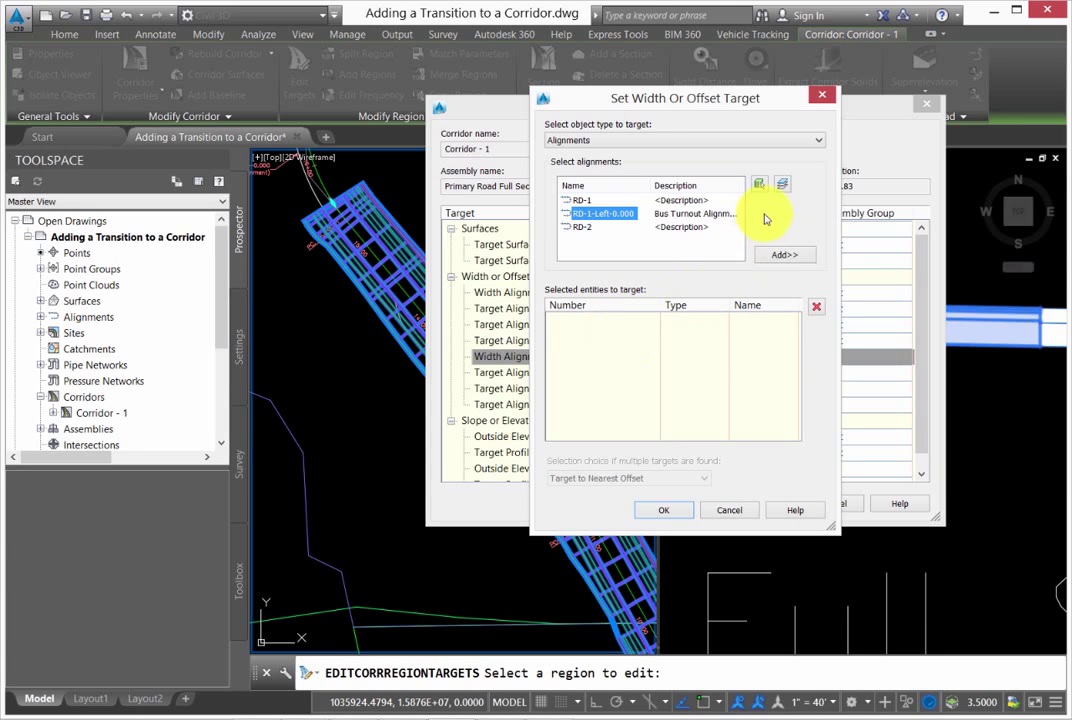
{"action": "left_click", "coordinate": [785, 254]}
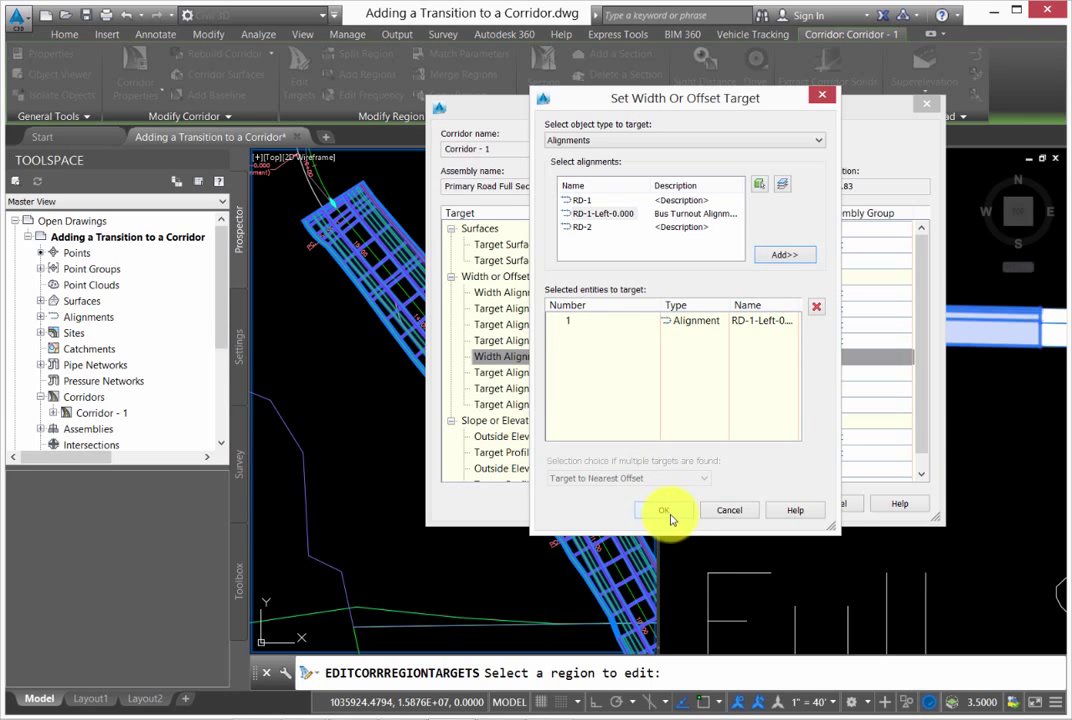
{"action": "left_click", "coordinate": [671, 510]}
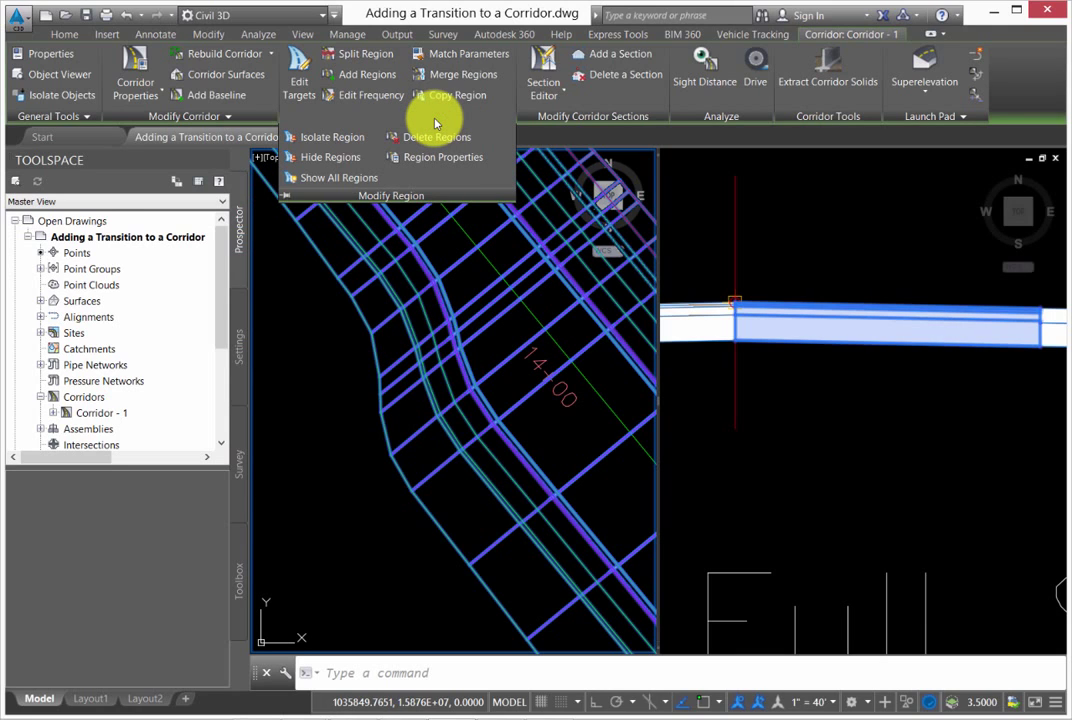
Set the region's At offset target geometry points frequency to No and apply.
{"action": "left_click", "coordinate": [371, 94]}
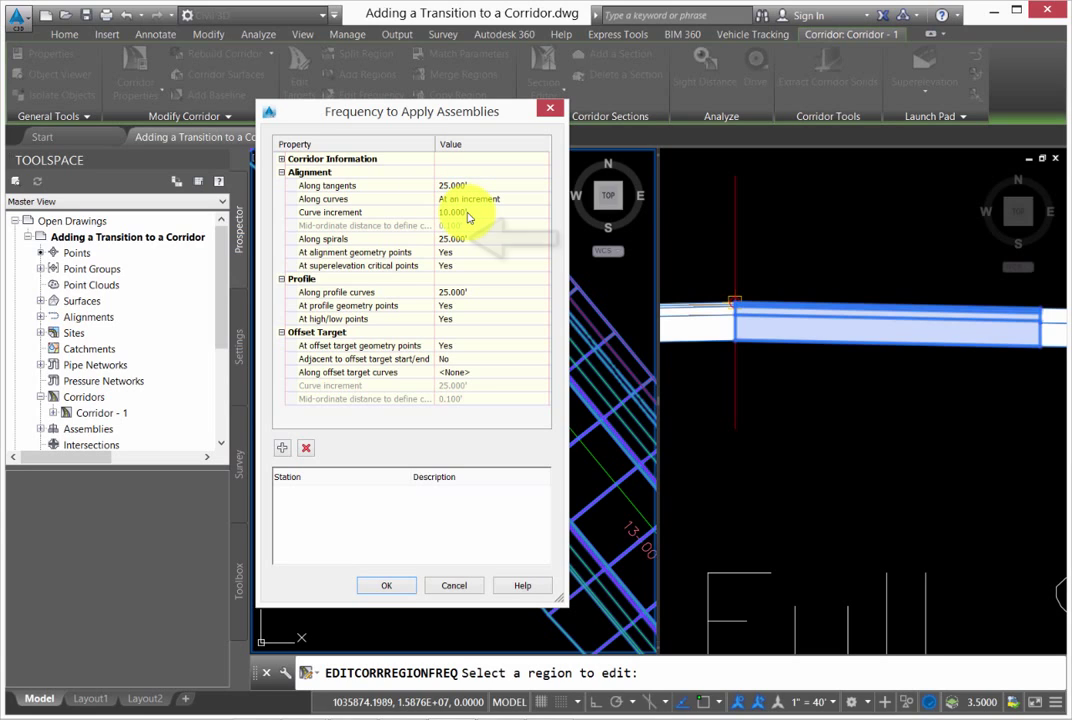
{"action": "left_click", "coordinate": [455, 211]}
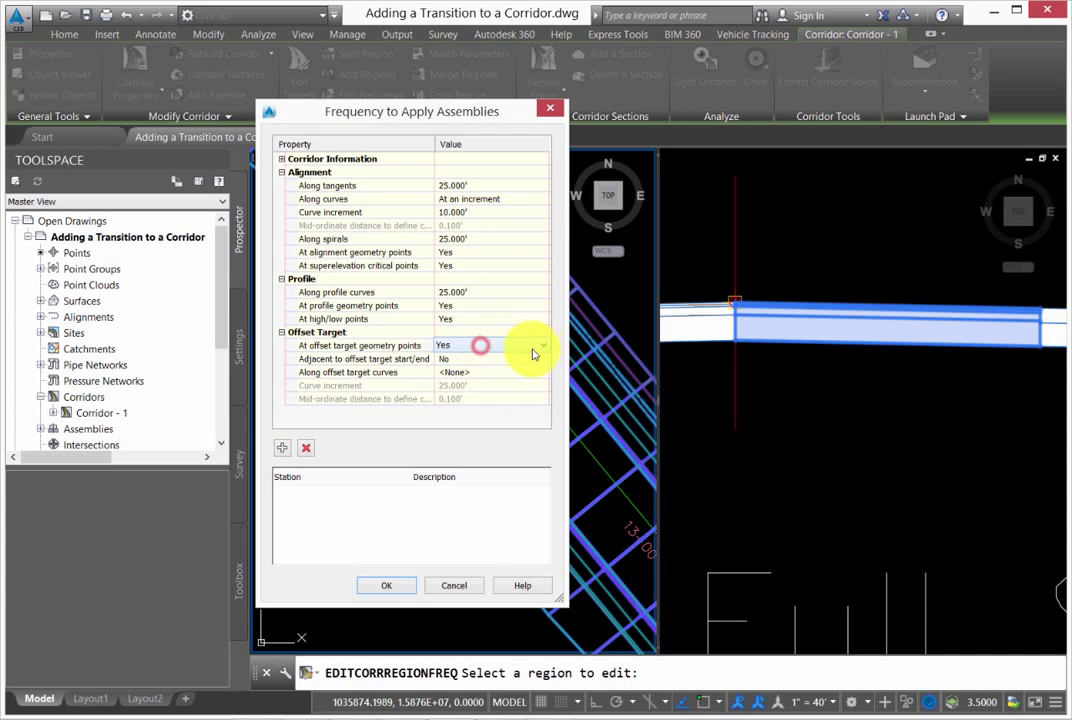
{"action": "left_click", "coordinate": [490, 345]}
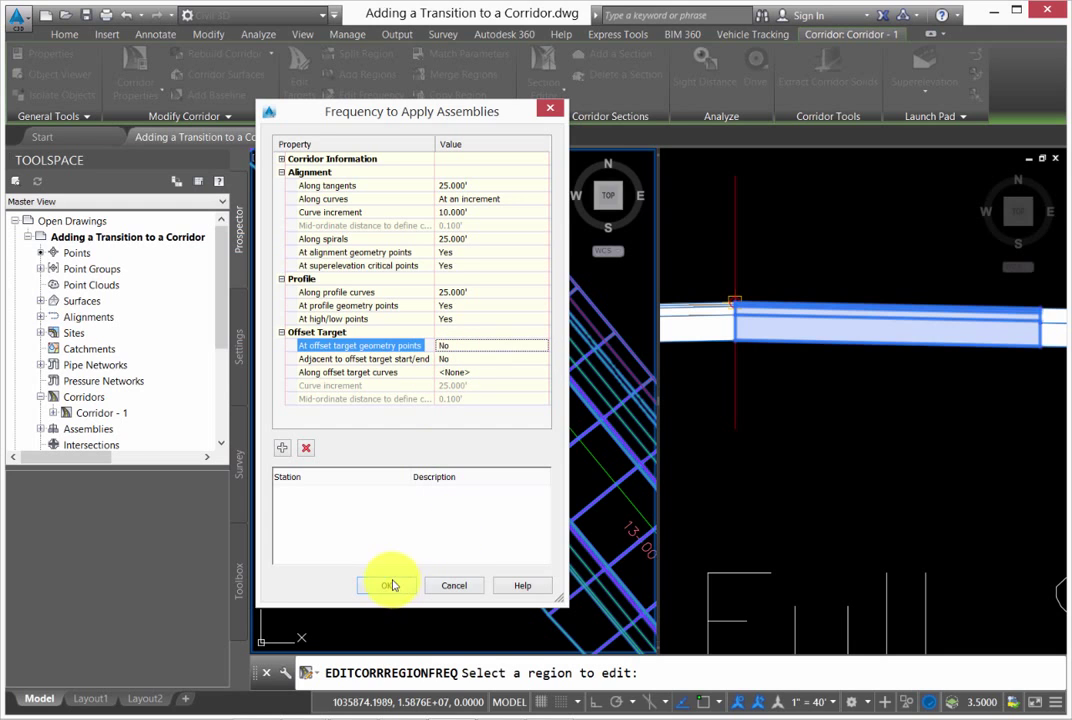
{"action": "left_click", "coordinate": [390, 585]}
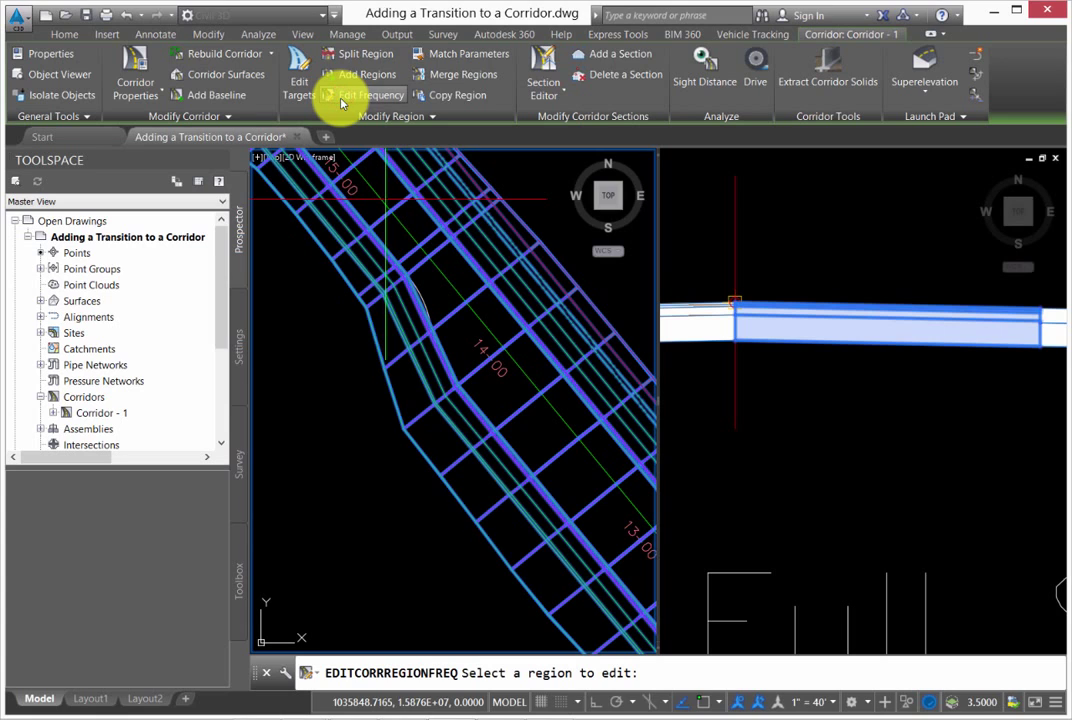
{"action": "mouse_move", "coordinate": [420, 354]}
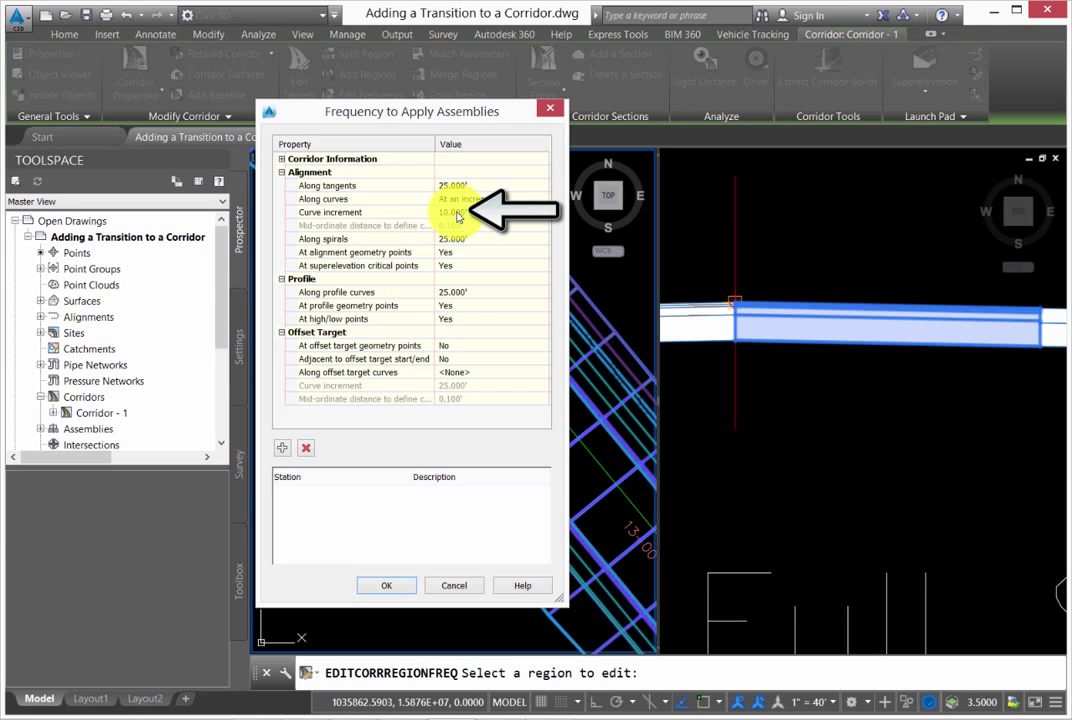
Enable geometry-point and start/end sampling, and sample offset target curves every 5.00.
{"action": "left_click", "coordinate": [490, 345]}
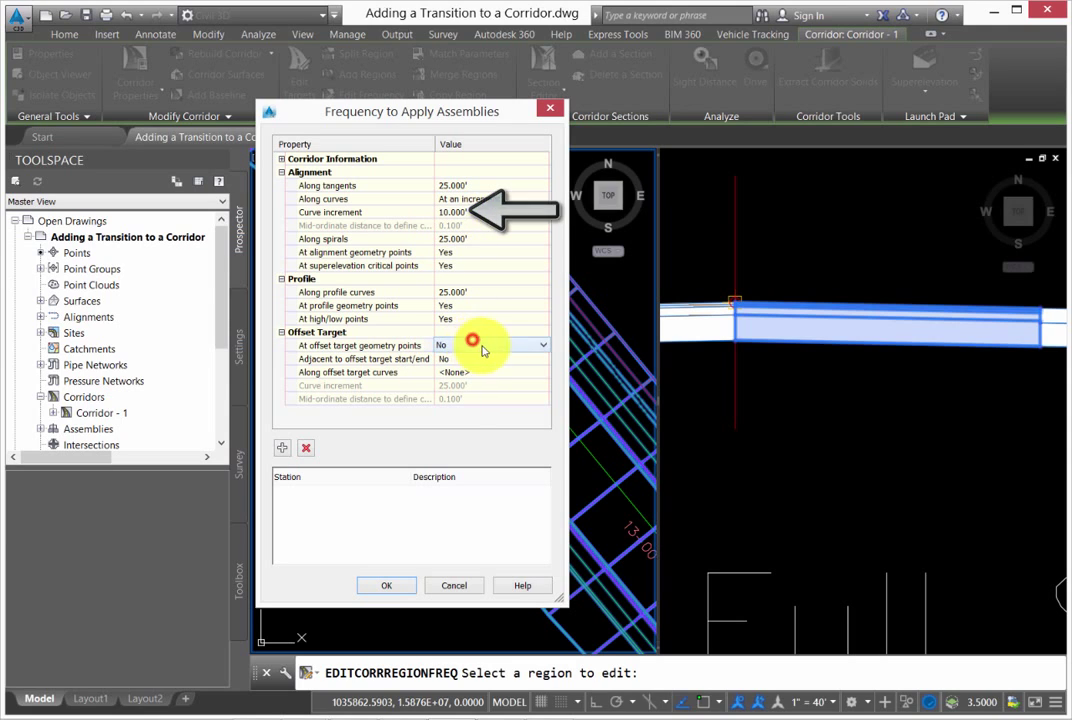
{"action": "left_click", "coordinate": [490, 345]}
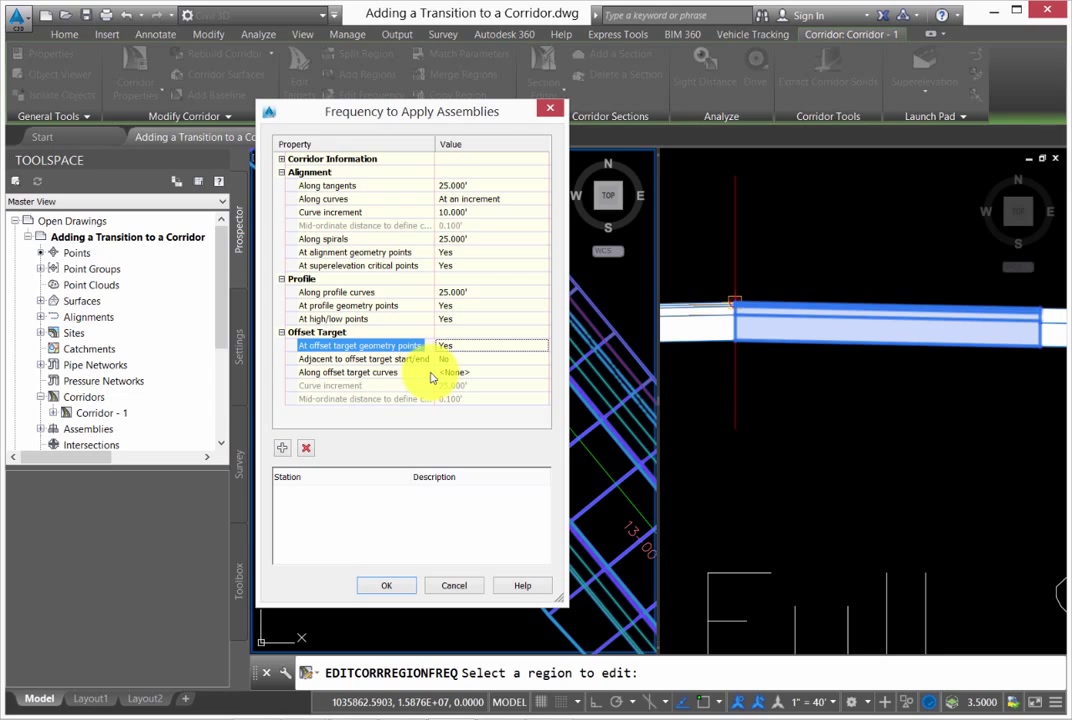
{"action": "left_click", "coordinate": [490, 358]}
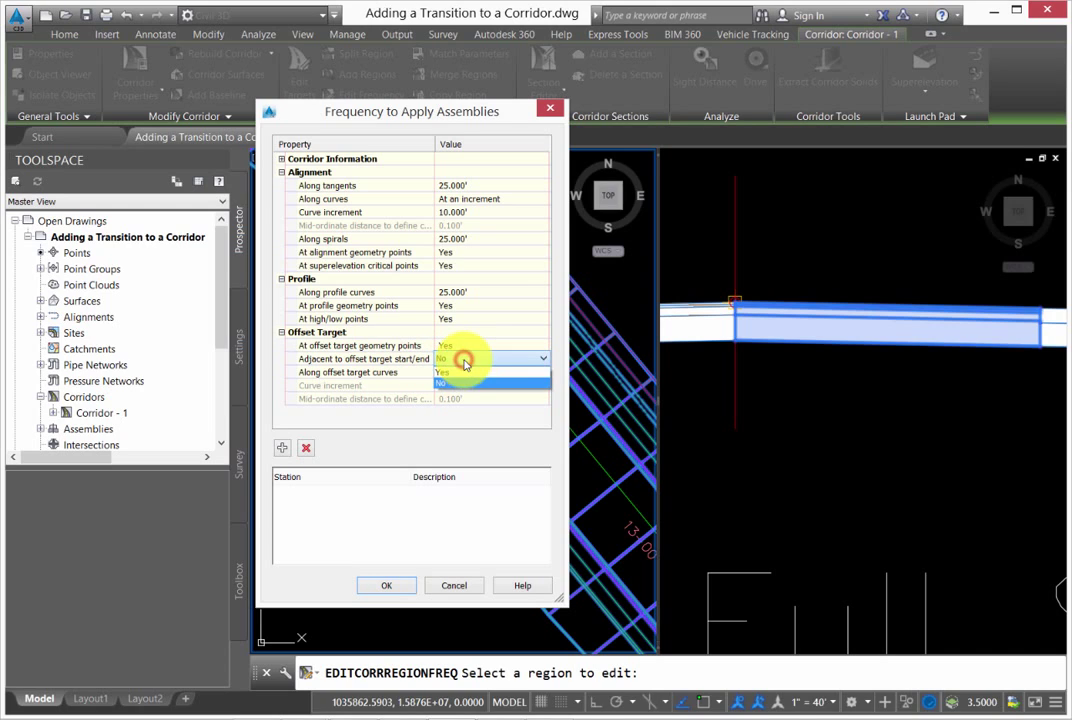
{"action": "left_click", "coordinate": [490, 358]}
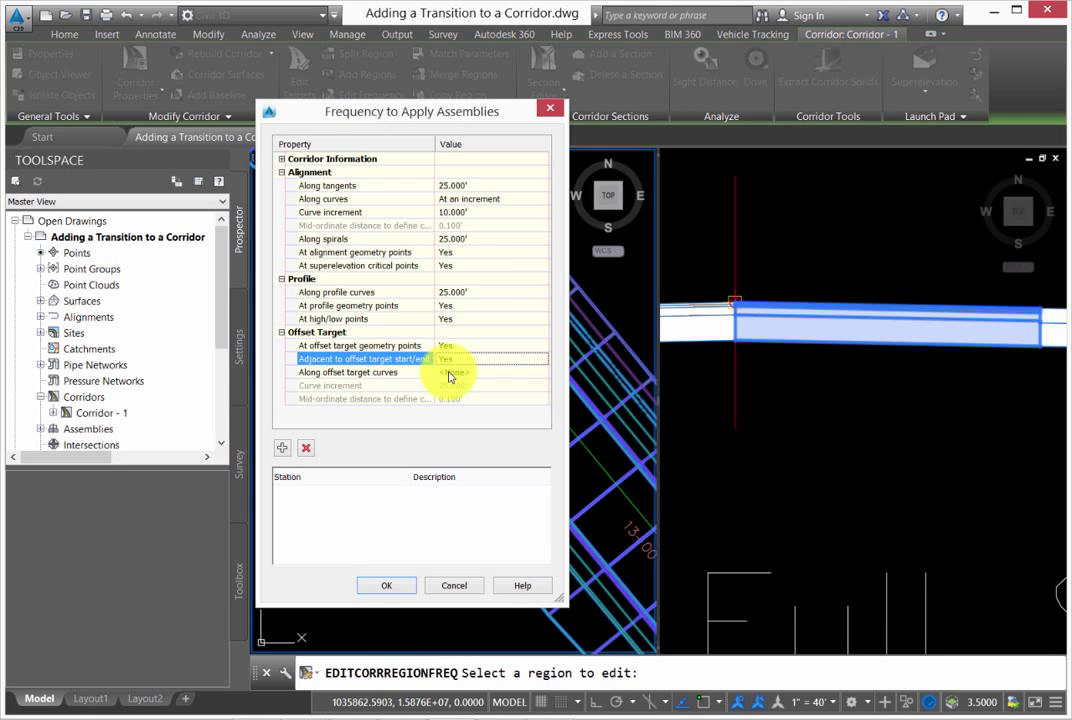
{"action": "left_click", "coordinate": [450, 212]}
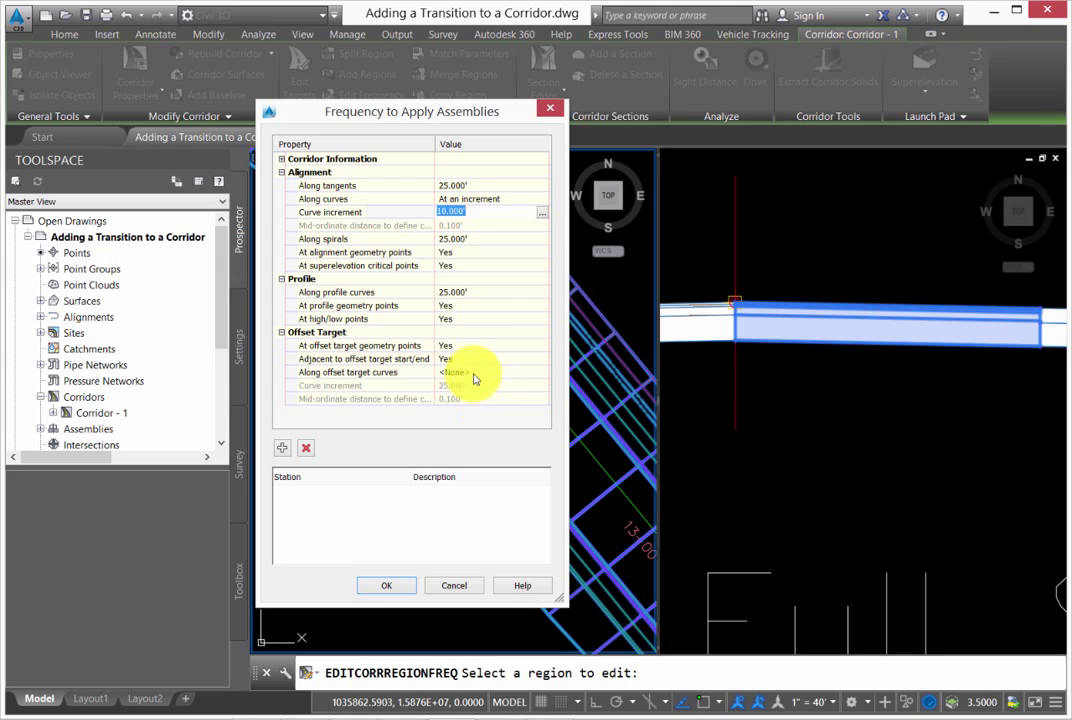
{"action": "left_click", "coordinate": [543, 371]}
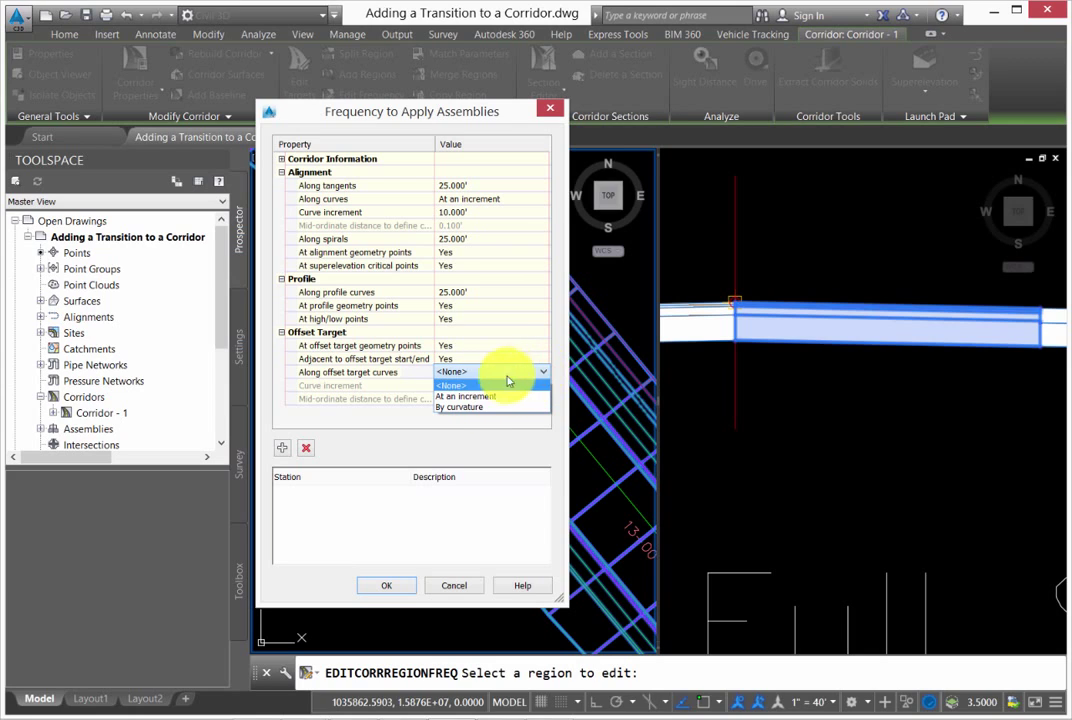
{"action": "left_click", "coordinate": [465, 395]}
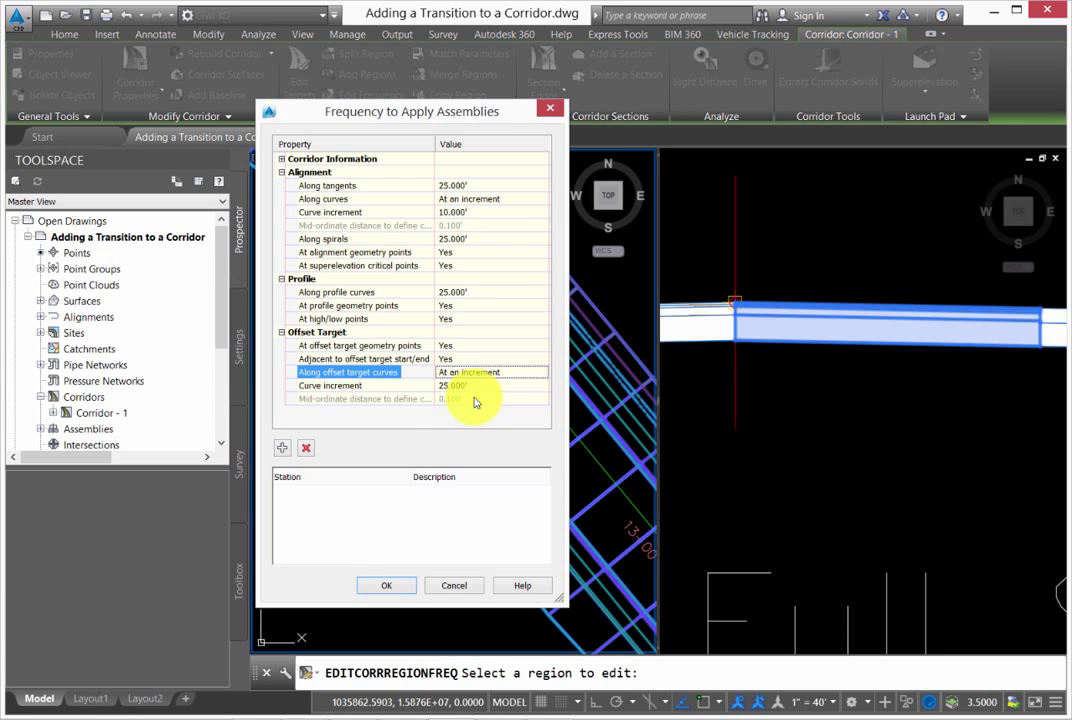
{"action": "left_click", "coordinate": [465, 385]}
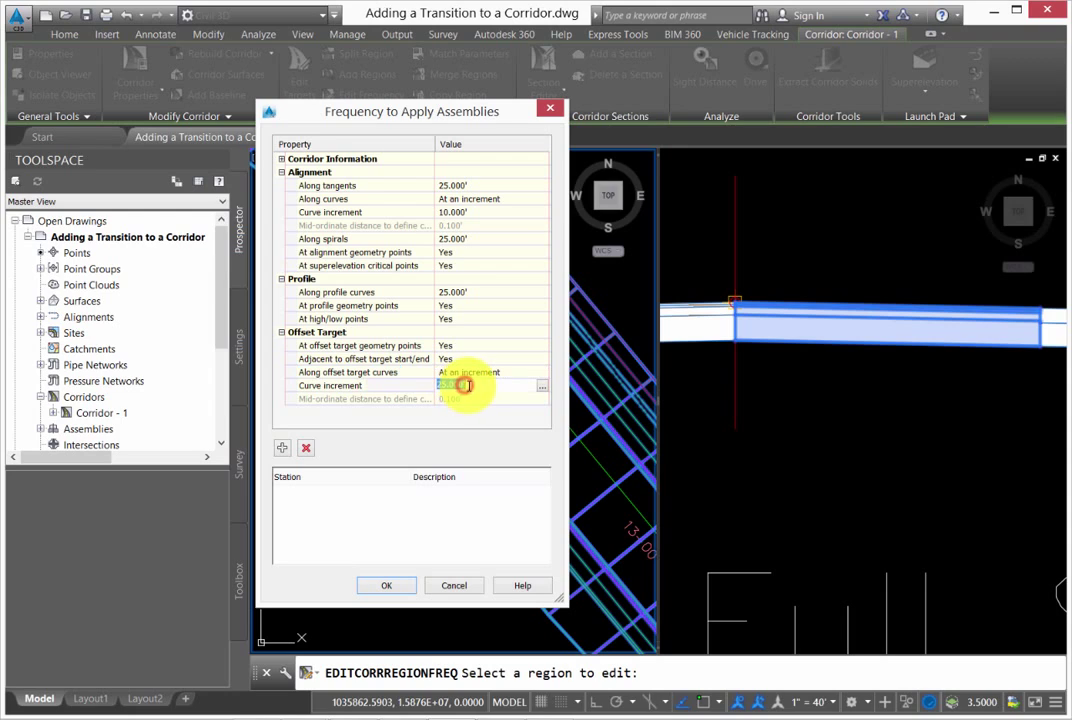
{"action": "type", "text": "5.00"}
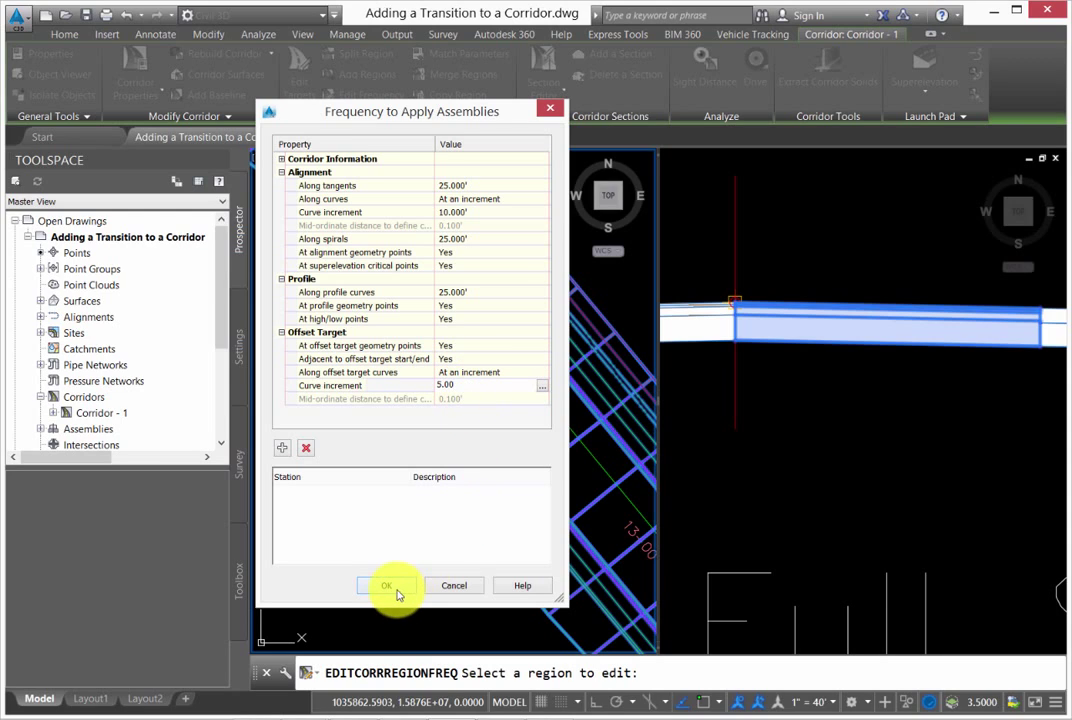
Apply the denser frequency settings and deselect the rebuilt corridor.
{"action": "left_click", "coordinate": [386, 585]}
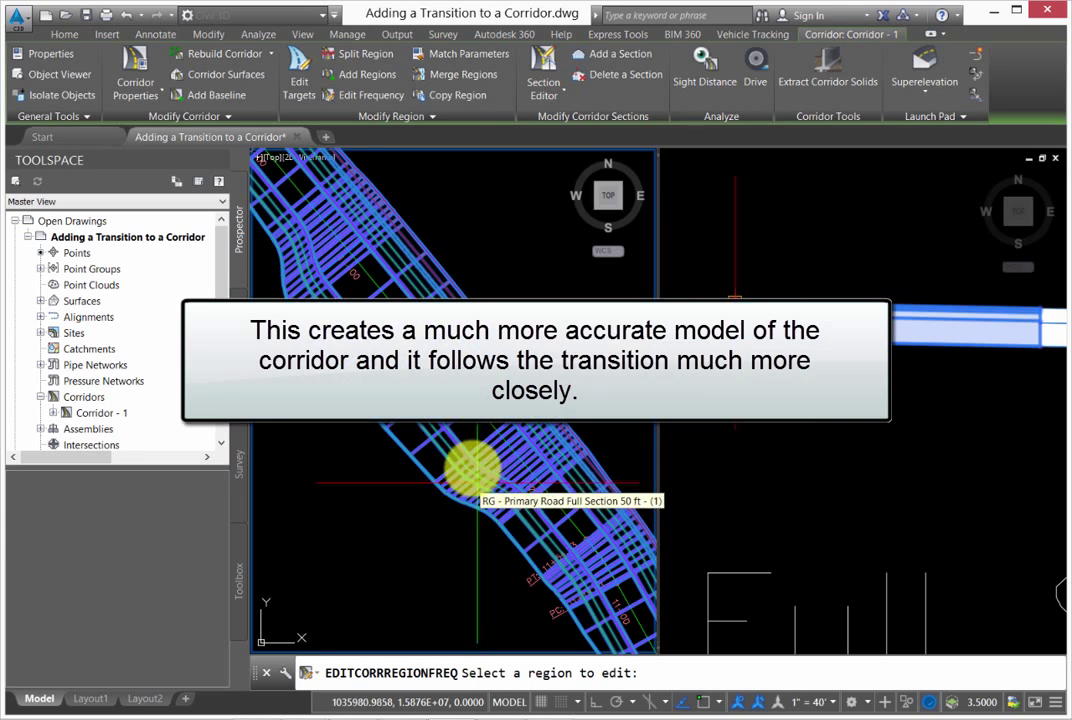
{"action": "left_click", "coordinate": [302, 34]}
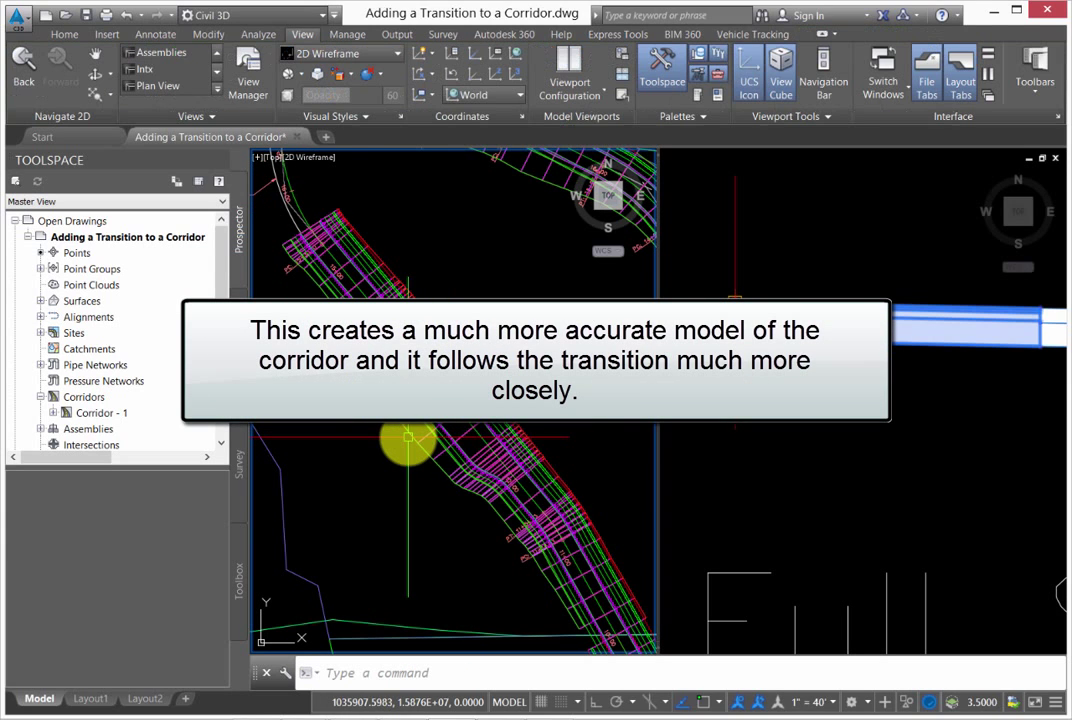
{"action": "mouse_move", "coordinate": [408, 438]}
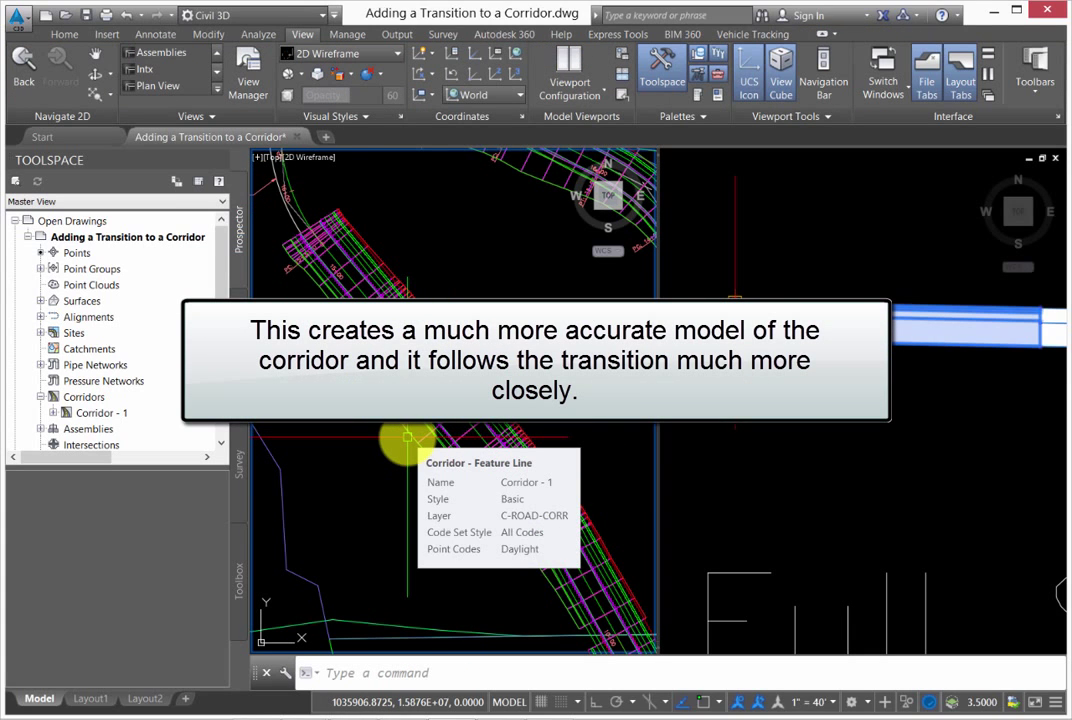